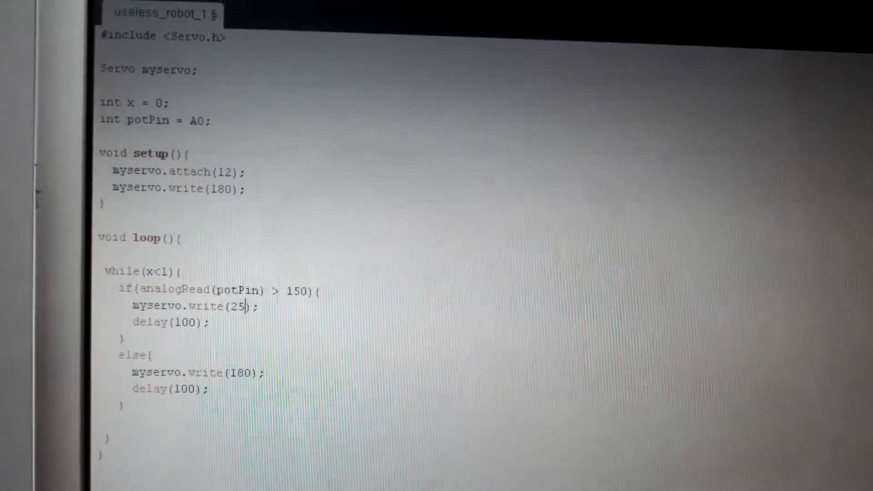
{"action": "scroll", "scroll_direction": "down", "scroll_amount": 3}
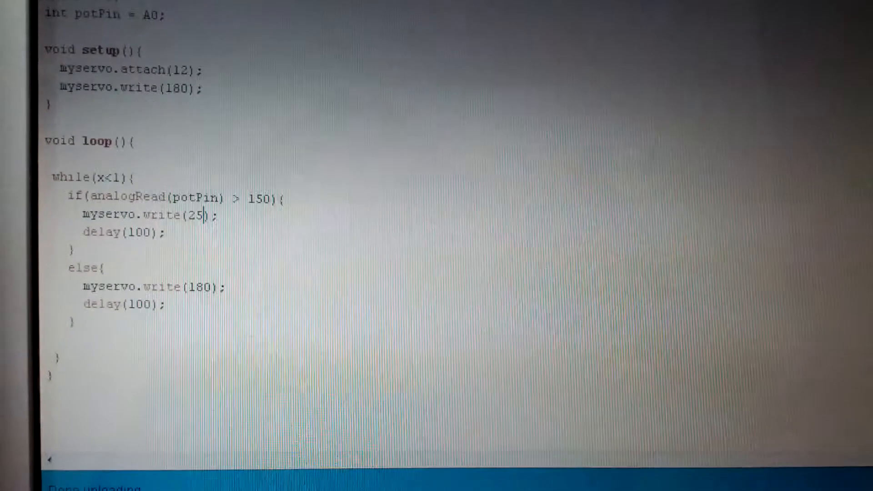
{"action": "scroll", "scroll_direction": "up", "scroll_amount": 3}
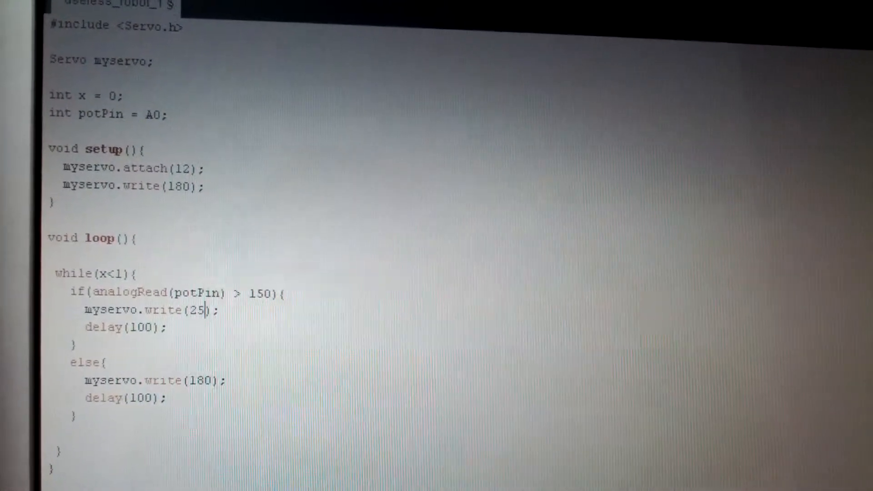